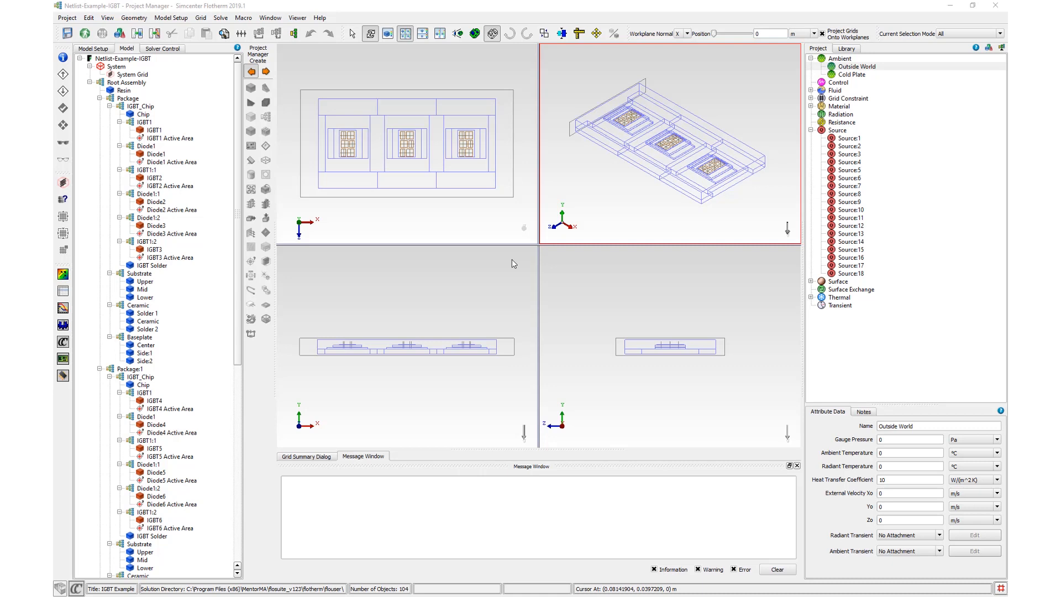
pyautogui.moveTo(372, 162)
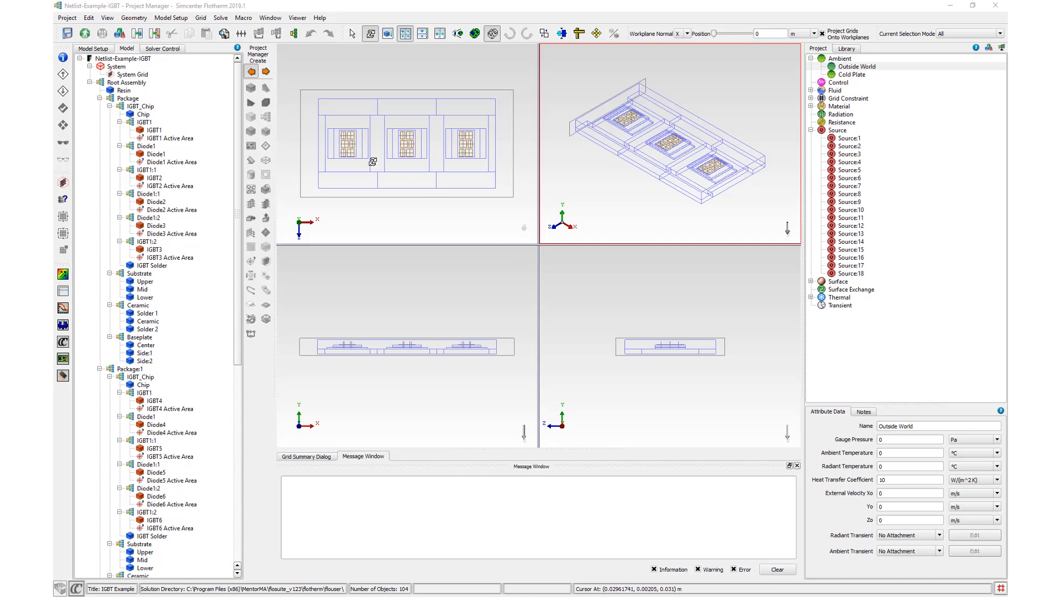
# Step: Start a Thermal Netlist export of the project, keeping acceptable relative error at 0.001
pyautogui.click(66, 17)
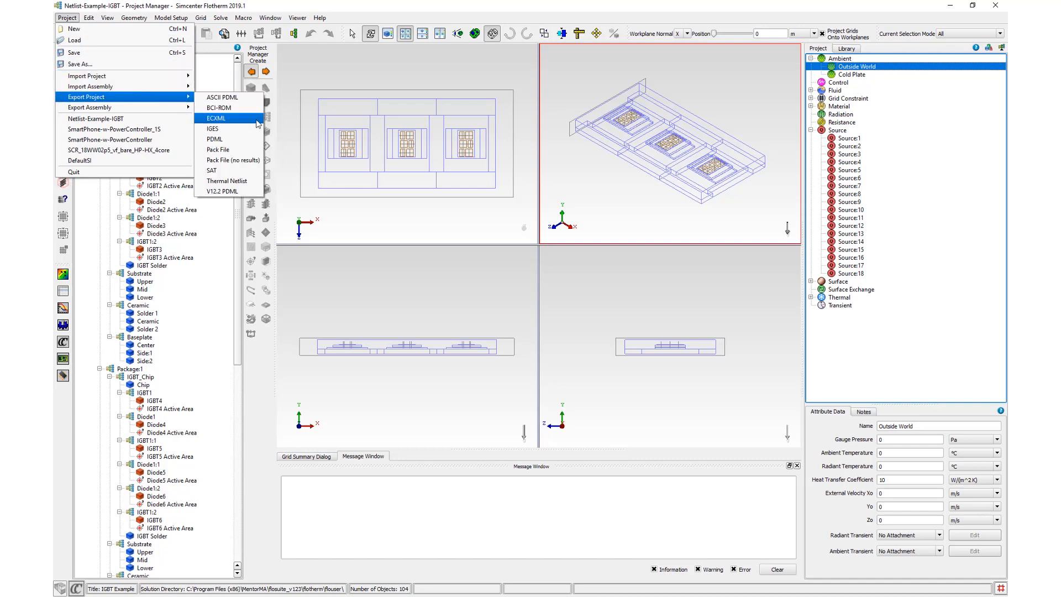
pyautogui.click(228, 181)
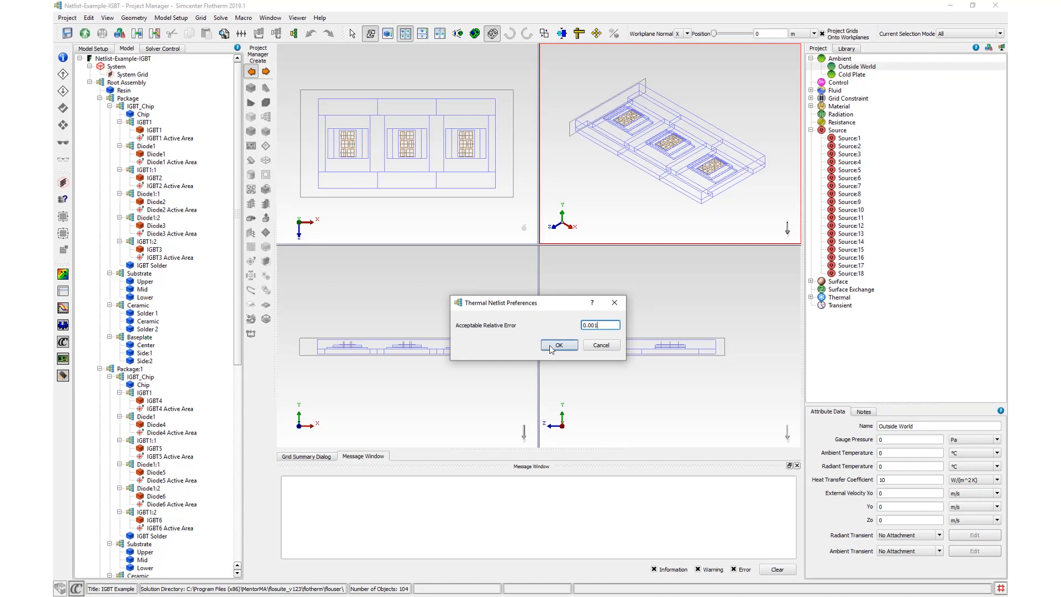
# Step: Accept the 0.001 tolerance and save Netlist-Example-IGBT.sp in the Thermoelectric Study folder
pyautogui.click(557, 345)
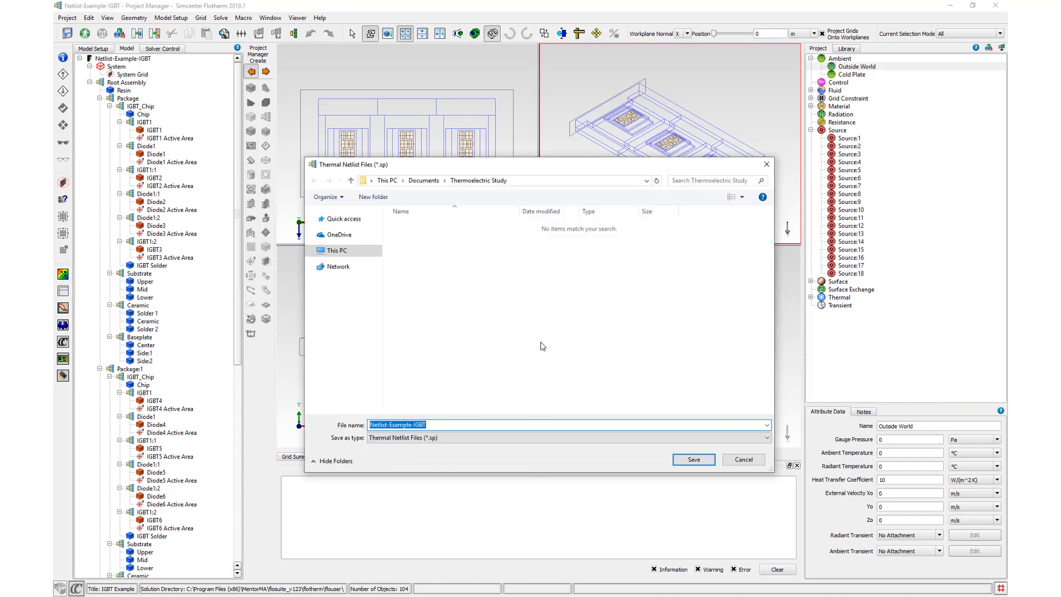
pyautogui.click(692, 460)
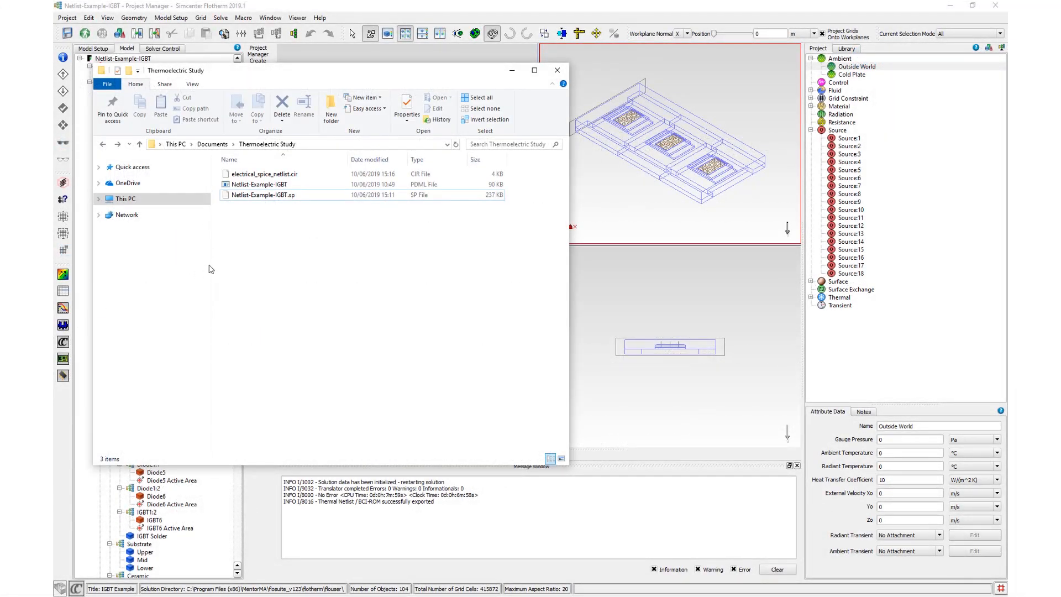
# Step: Open electrical_spice_netlist.cir in Notepad++ from the Thermoelectric Study folder
pyautogui.click(270, 195)
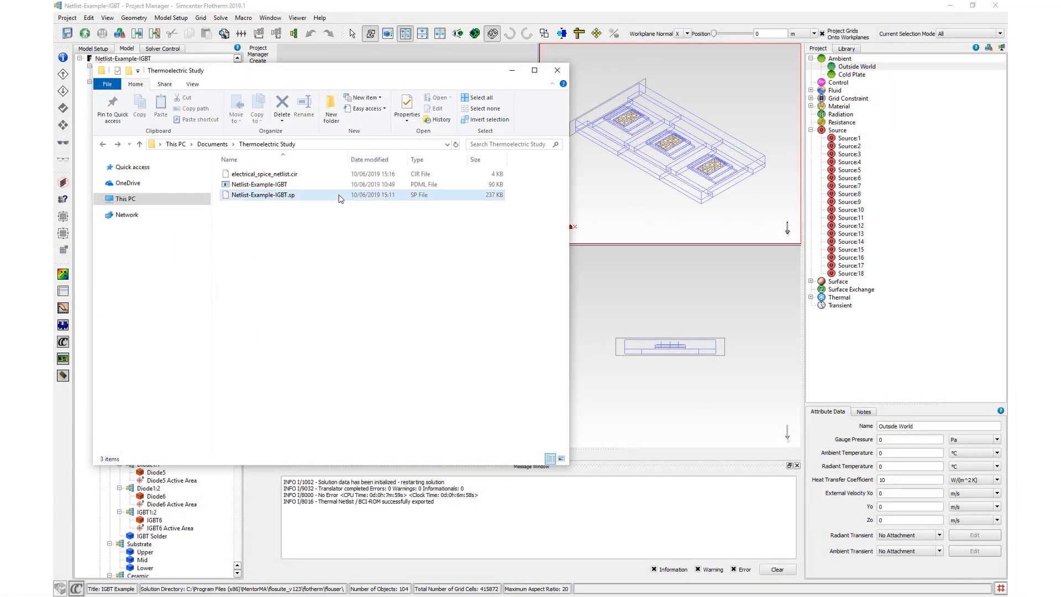
pyautogui.click(260, 184)
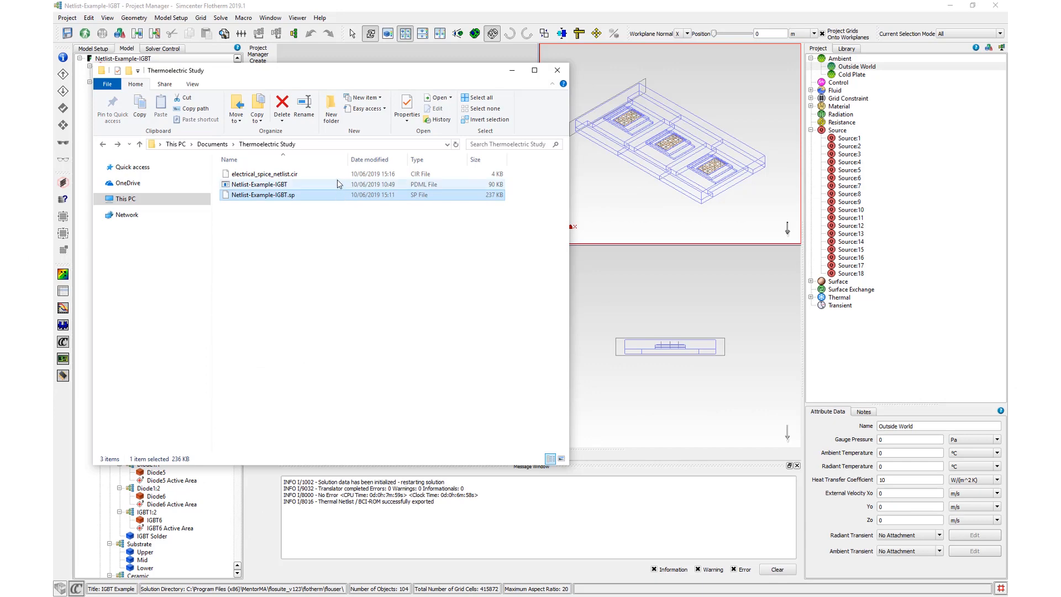
pyautogui.rightClick(263, 174)
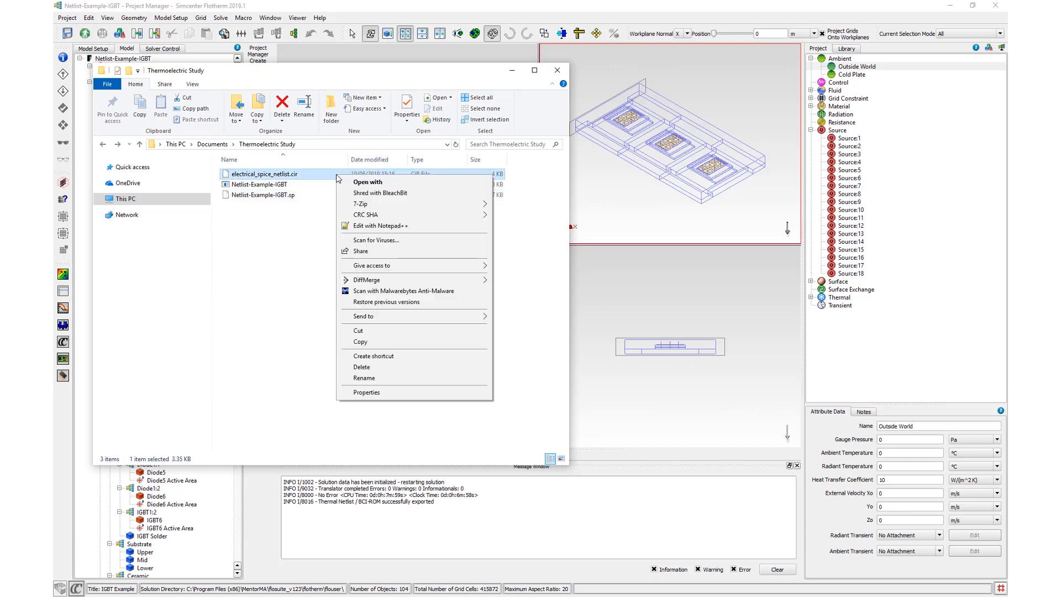
pyautogui.click(381, 226)
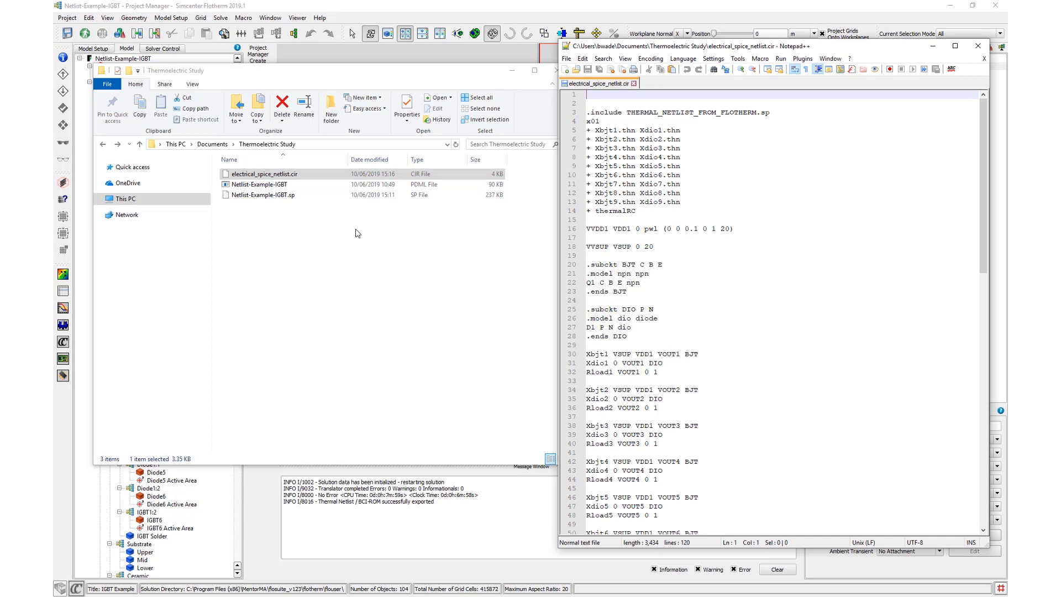
# Step: Replace the .include placeholder with the copied name Netlist-Example-IGBT.sp and save the file
pyautogui.click(260, 195)
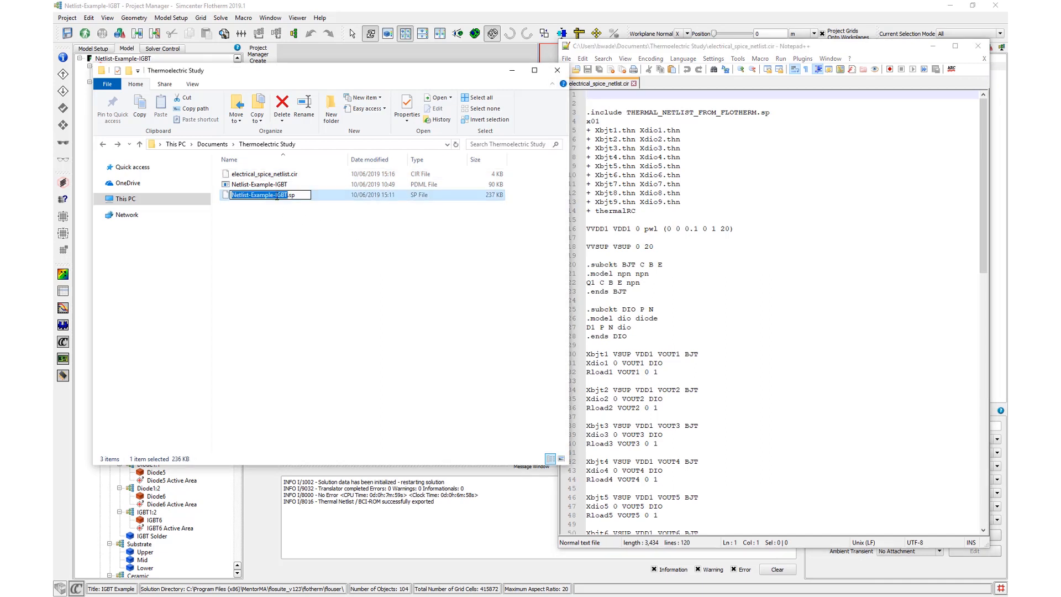
pyautogui.rightClick(267, 195)
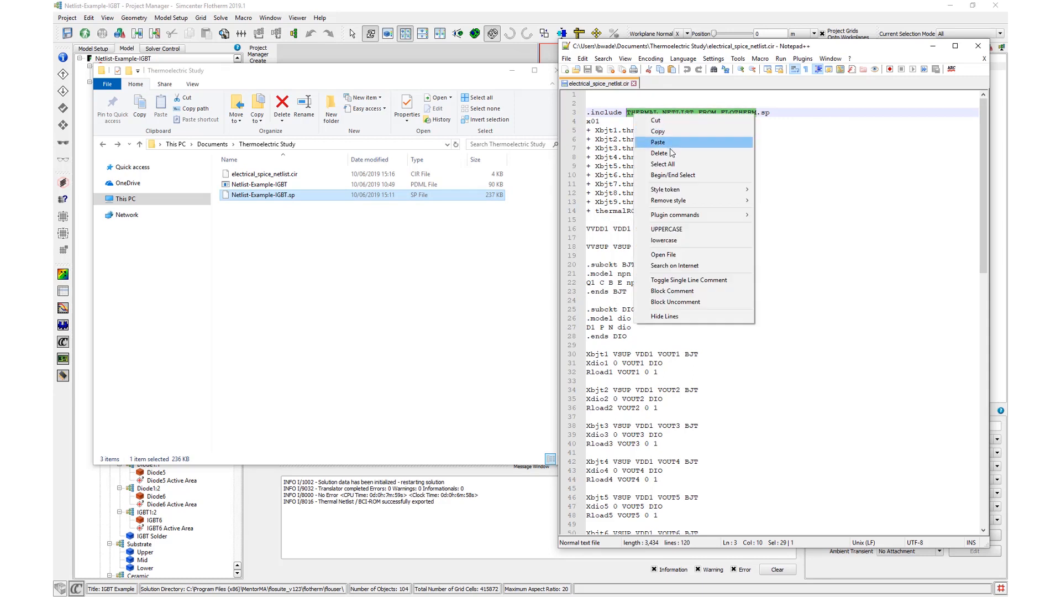
pyautogui.click(658, 142)
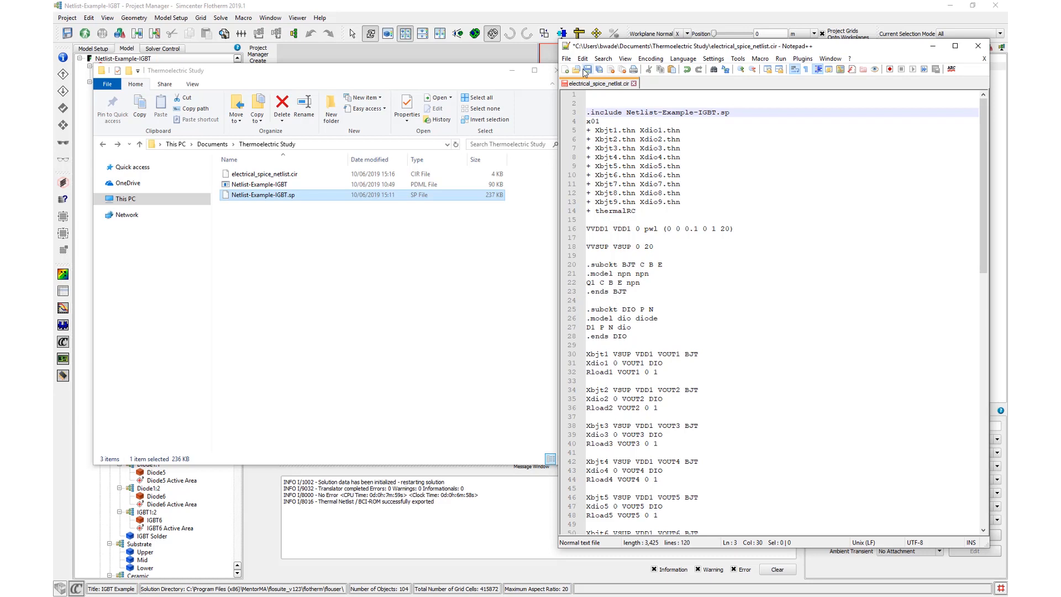
pyautogui.click(585, 70)
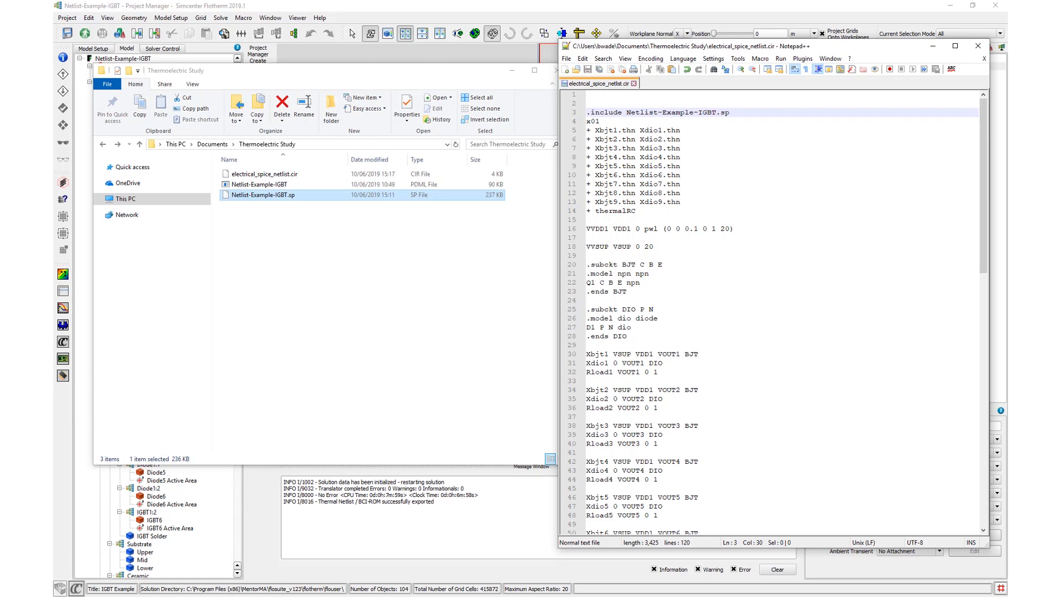
# Step: Open Netlist-Example-IGBT.sp in Notepad++ and select the thermalRC subcircuit name
pyautogui.rightClick(274, 195)
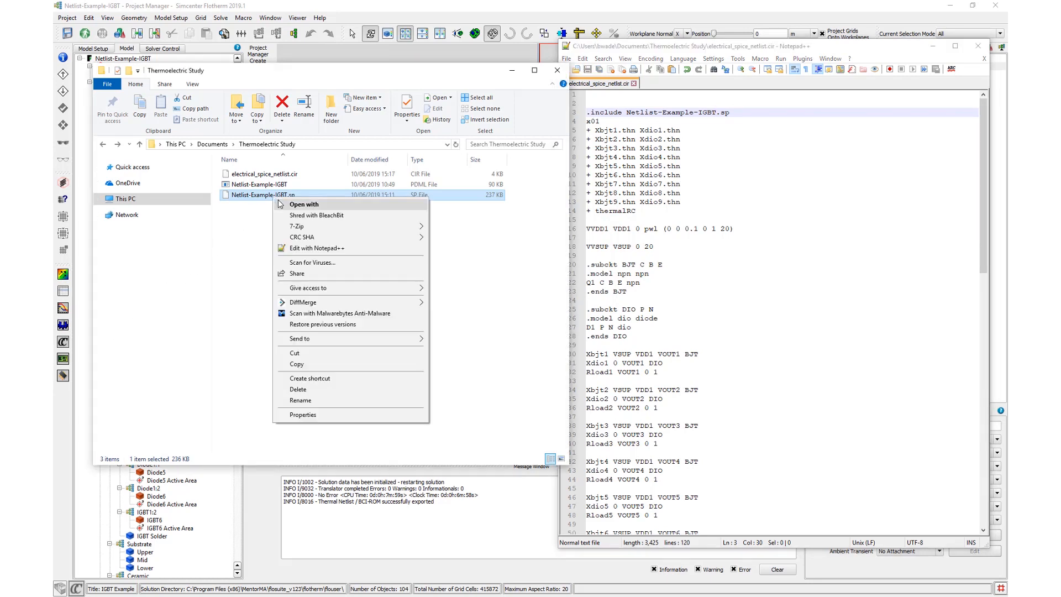
pyautogui.click(316, 248)
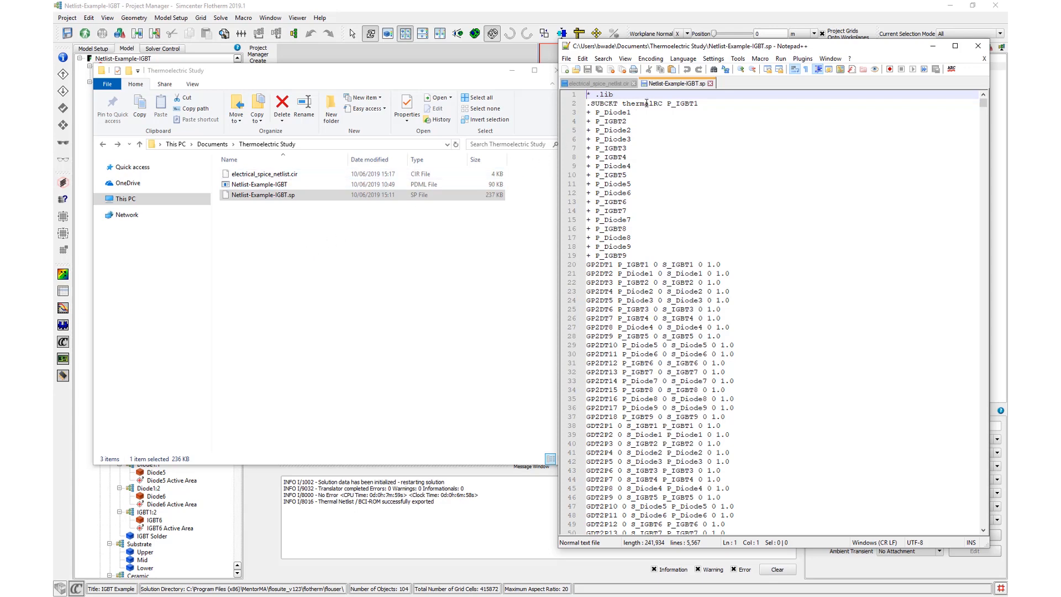
pyautogui.doubleClick(642, 103)
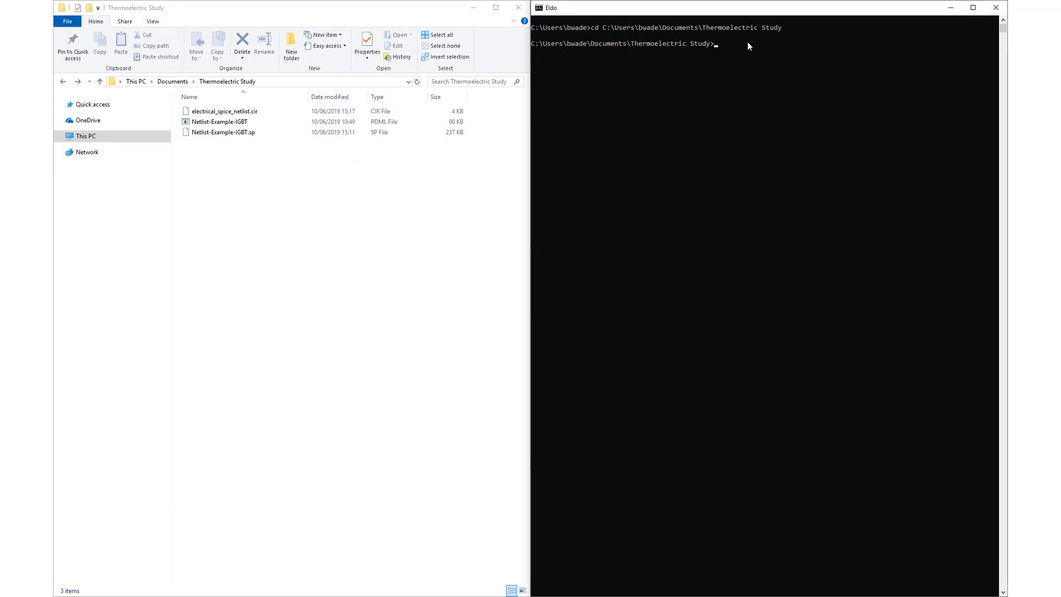
# Step: Run 'eldo electrical_spice_netlist.cir' in the Eldo command prompt
pyautogui.write('eldo')
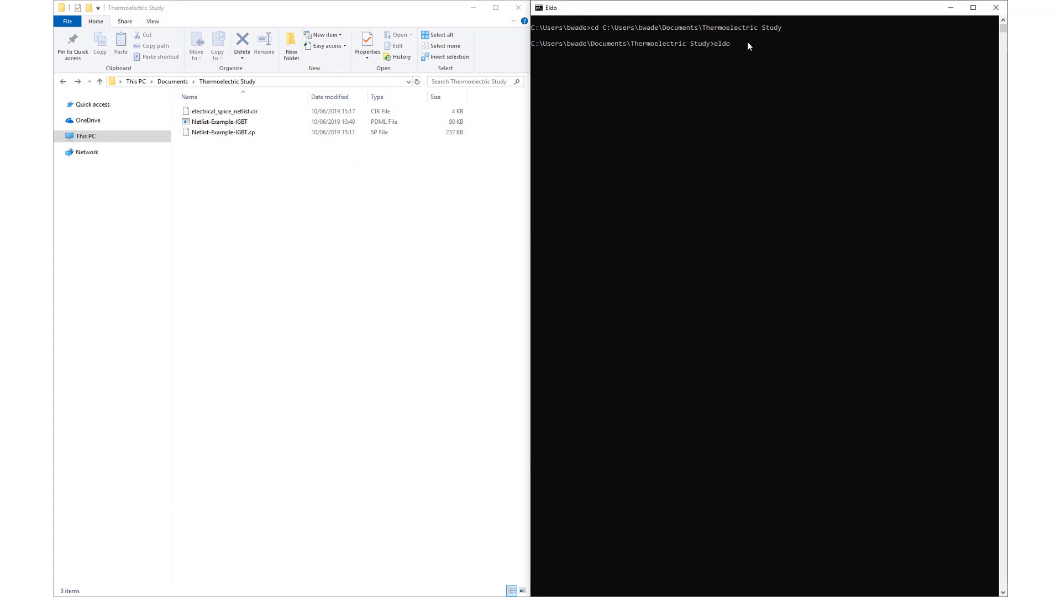
pyautogui.click(225, 111)
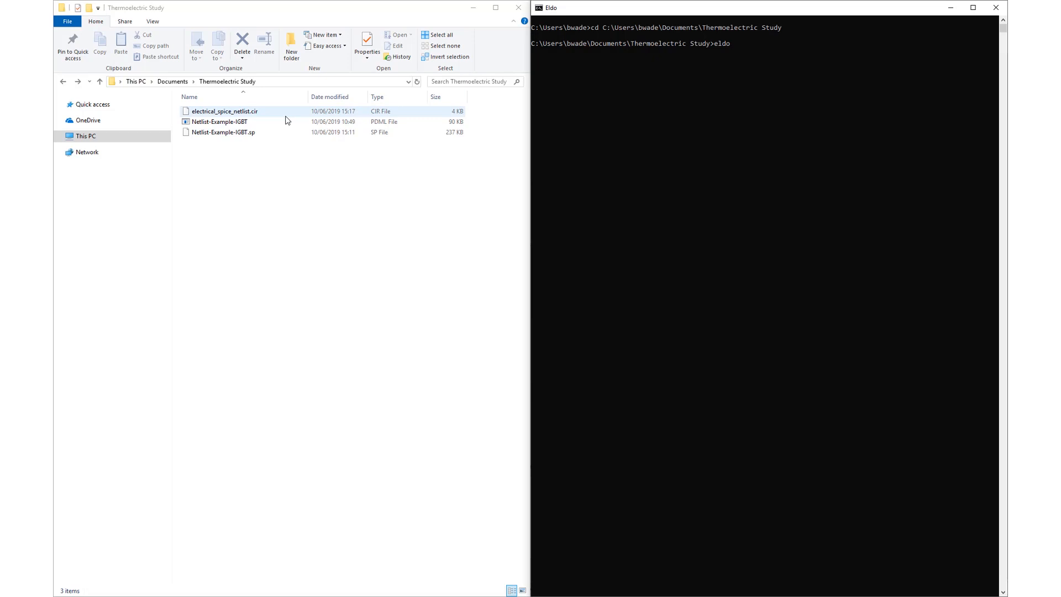
pyautogui.click(225, 111)
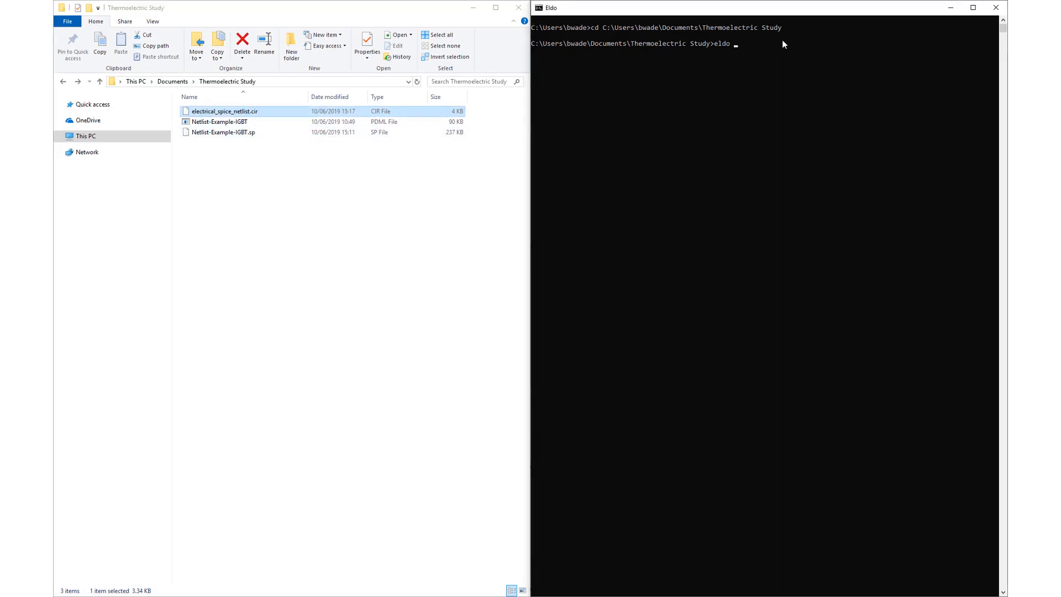
pyautogui.write('electrical_spice_netlist')
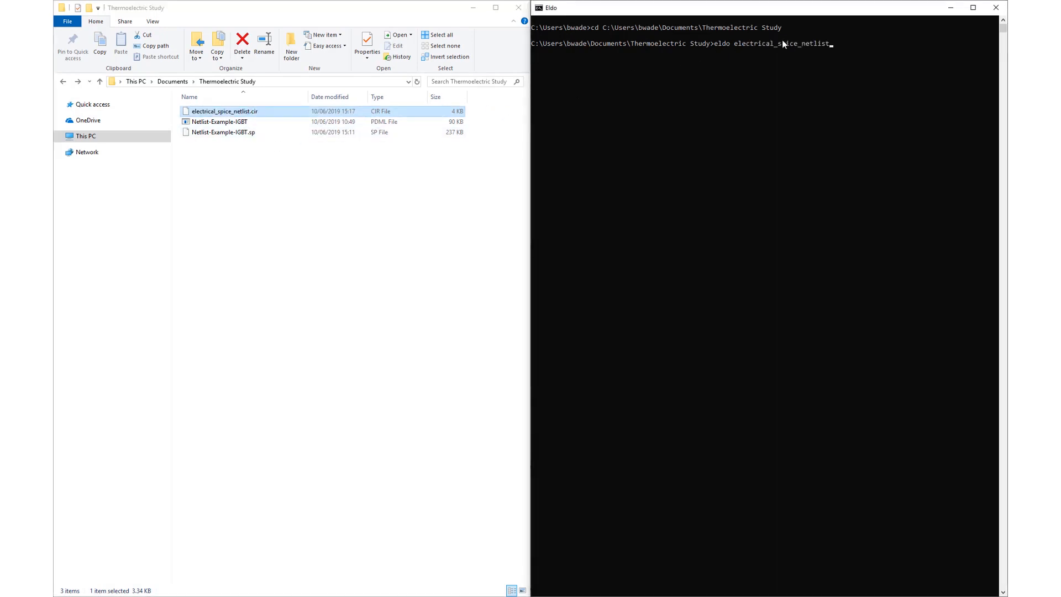
pyautogui.write('.cir')
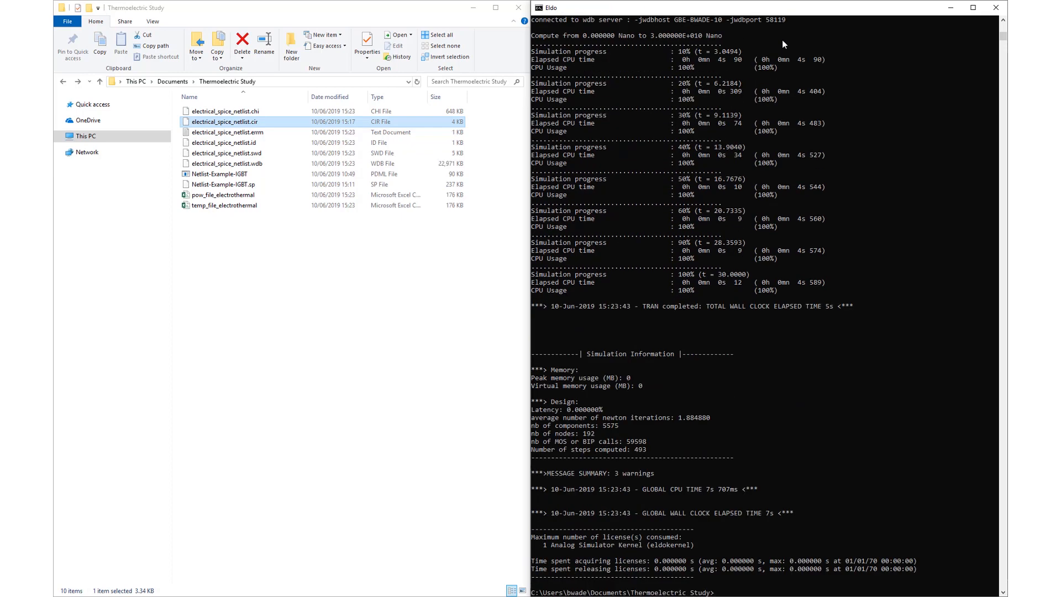
pyautogui.moveTo(630, 132)
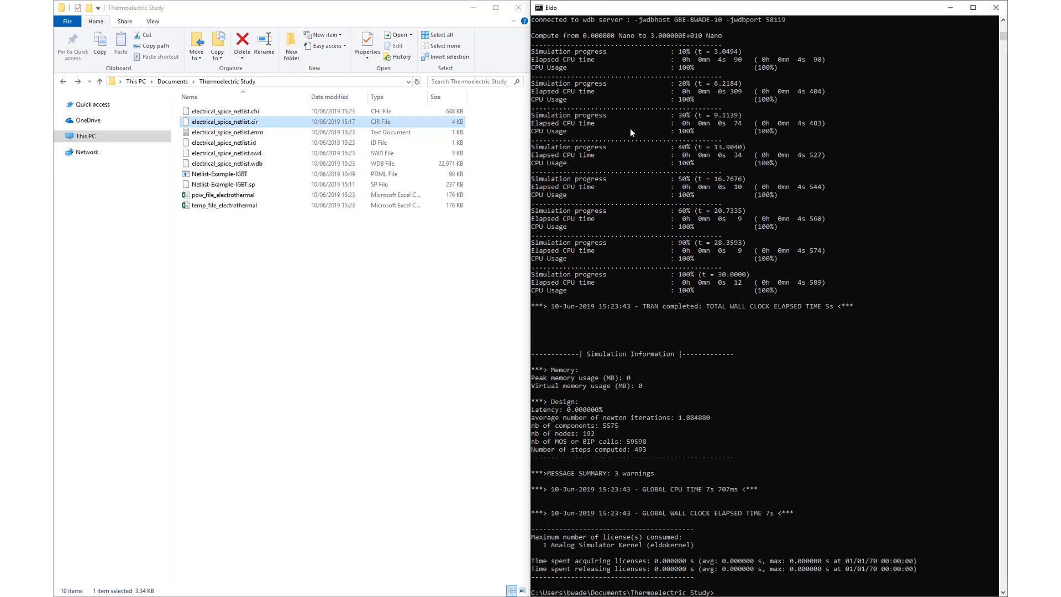